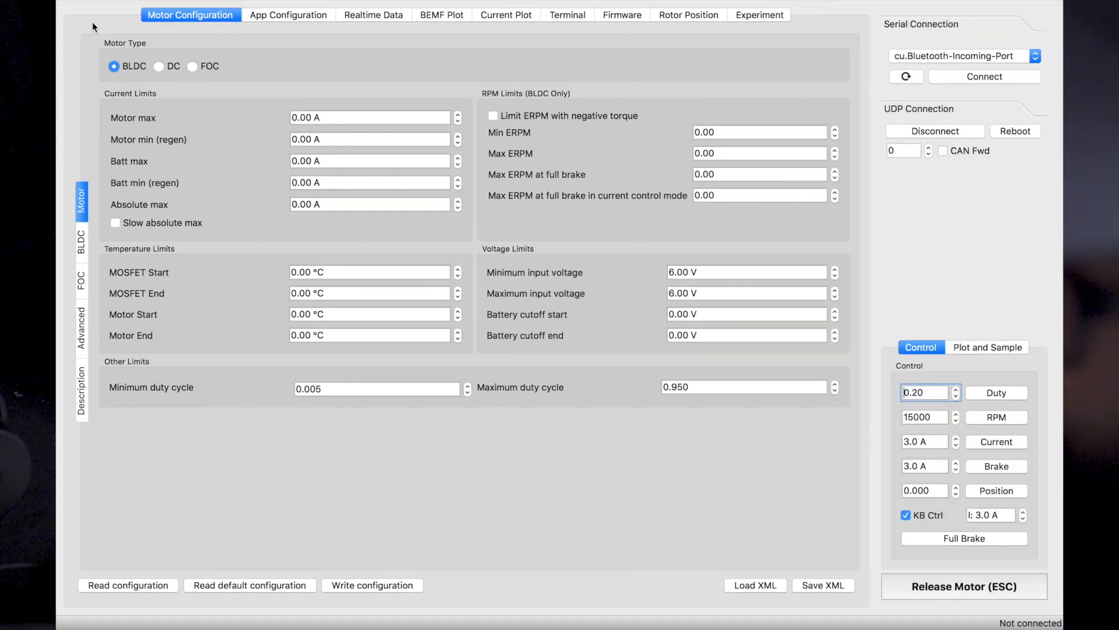
{"action": "mouse_move", "coordinate": [382, 5]}
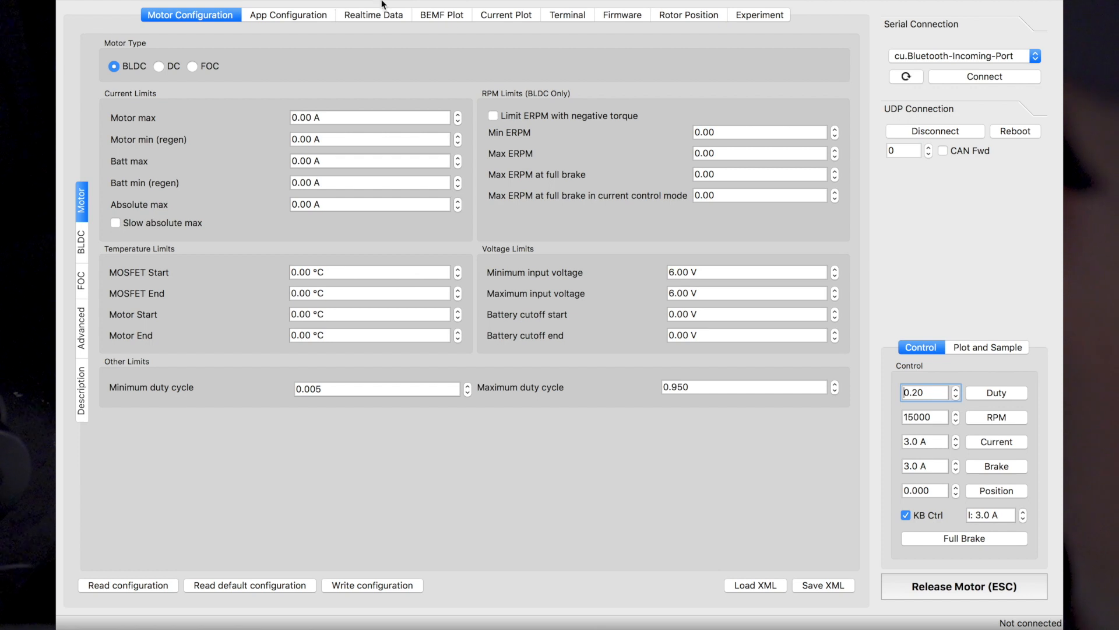
{"action": "mouse_move", "coordinate": [712, 133]}
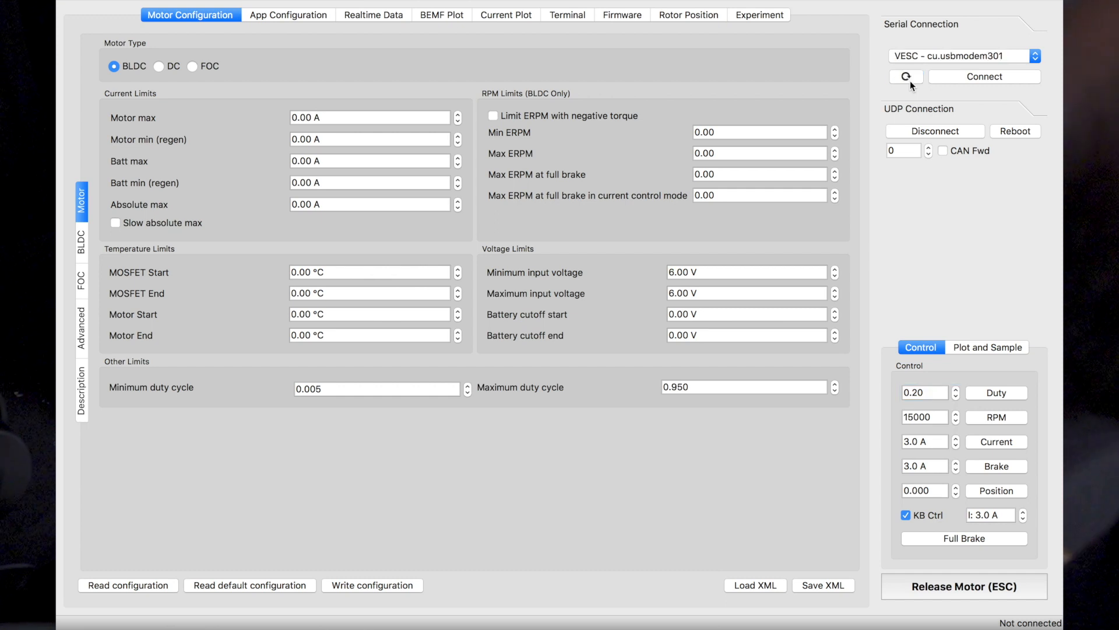
{"action": "mouse_move", "coordinate": [979, 87]}
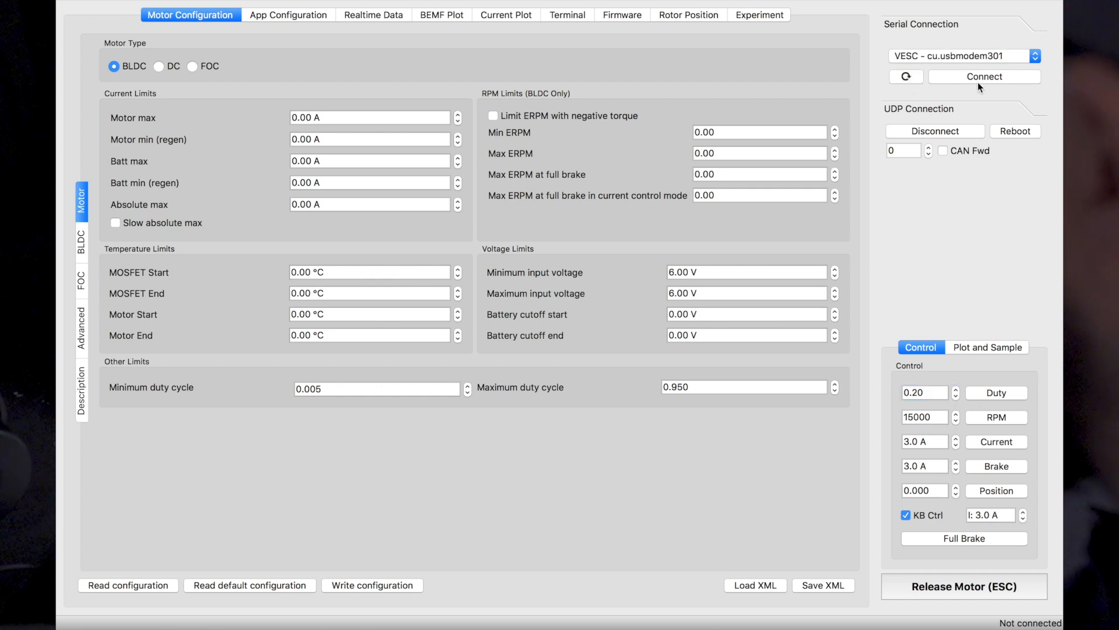
Connect to the VESC on the cu.usbmodem301 USB serial port
{"action": "left_click", "coordinate": [984, 77]}
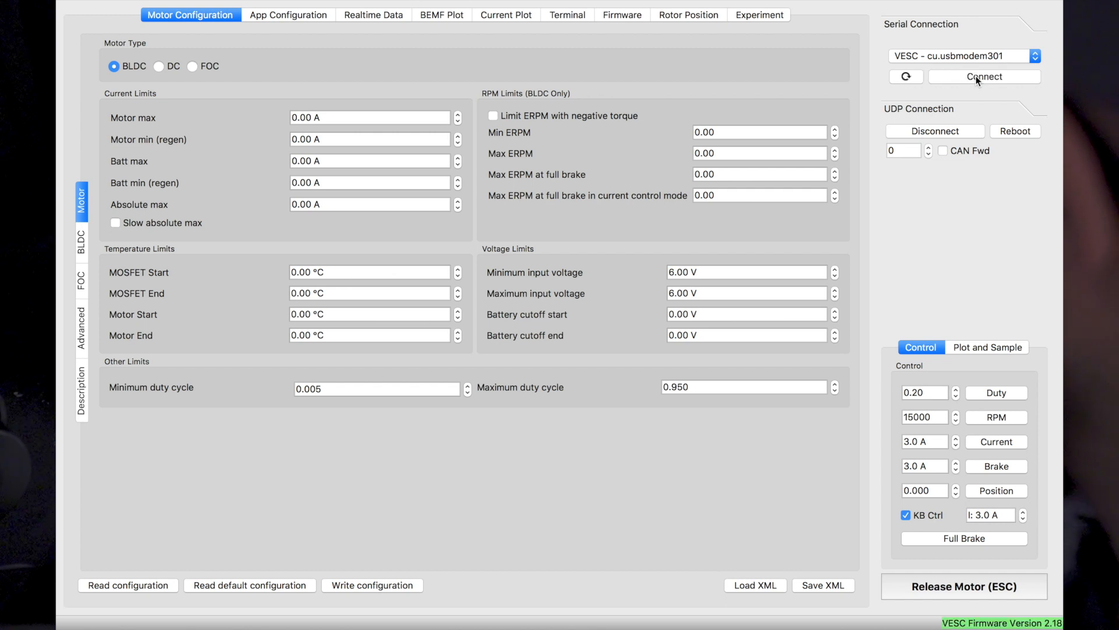
{"action": "left_click", "coordinate": [984, 77]}
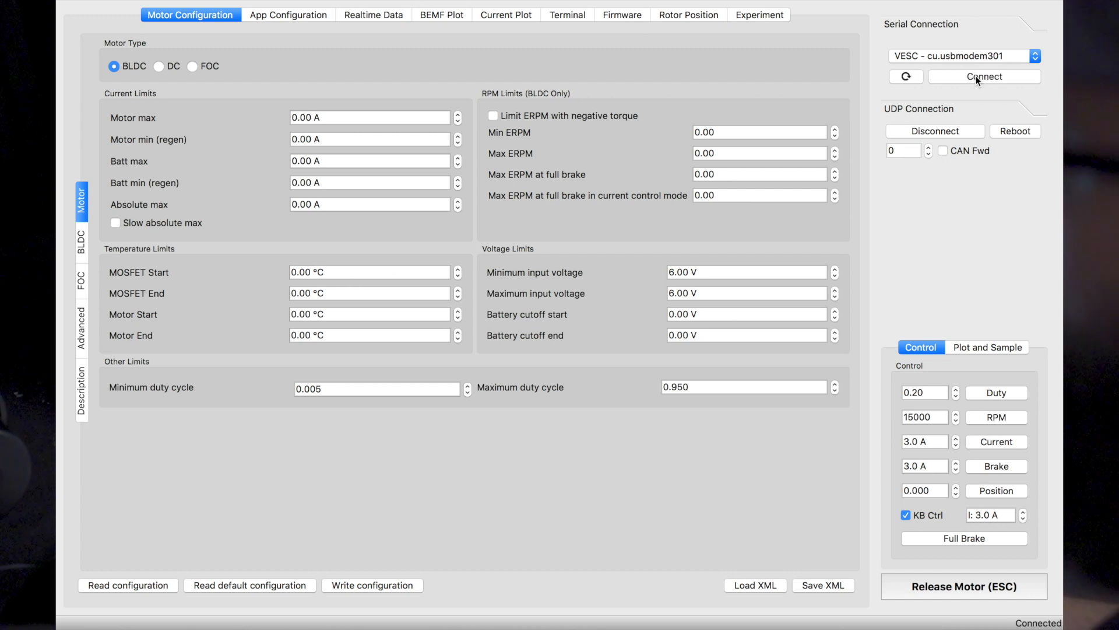
{"action": "mouse_move", "coordinate": [181, 570]}
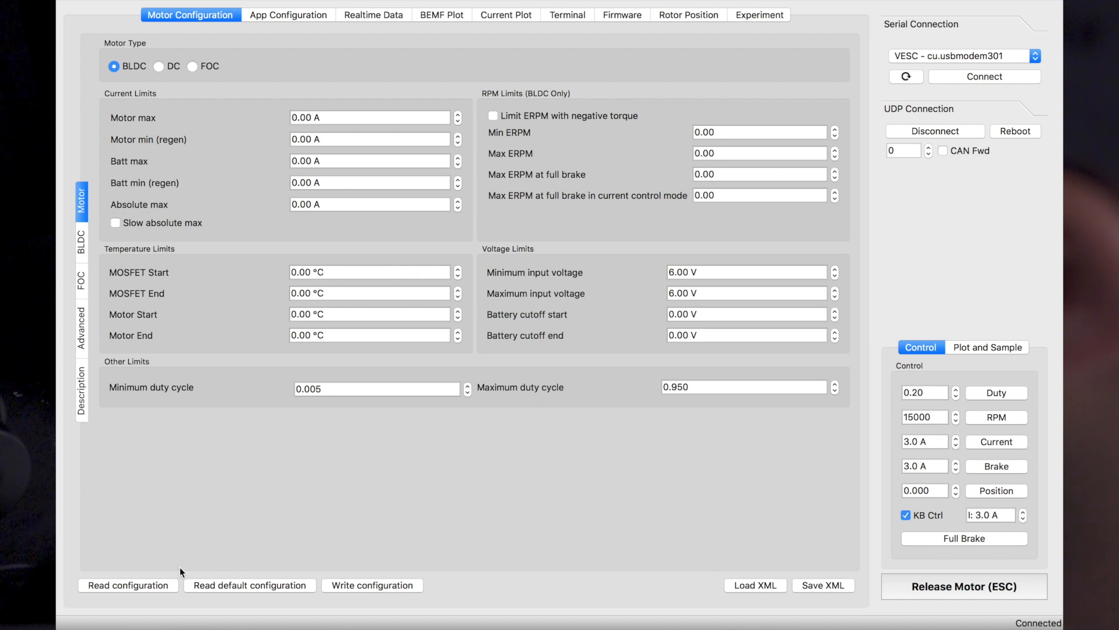
Read the stored motor configuration, then the app configuration showing PPM and UART
{"action": "left_click", "coordinate": [127, 584]}
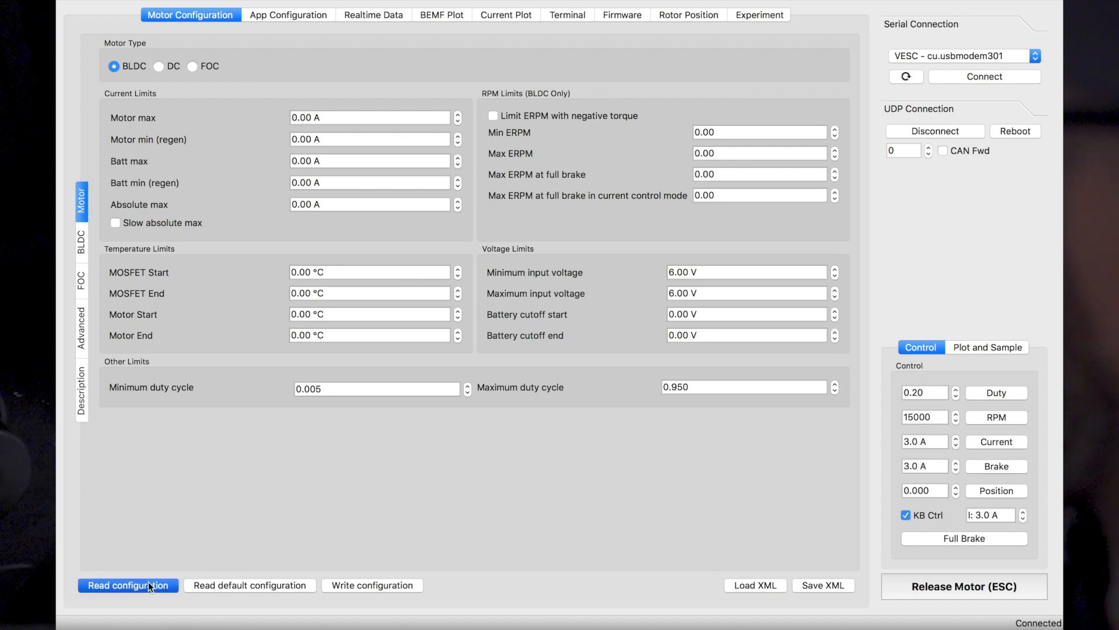
{"action": "left_click", "coordinate": [127, 584]}
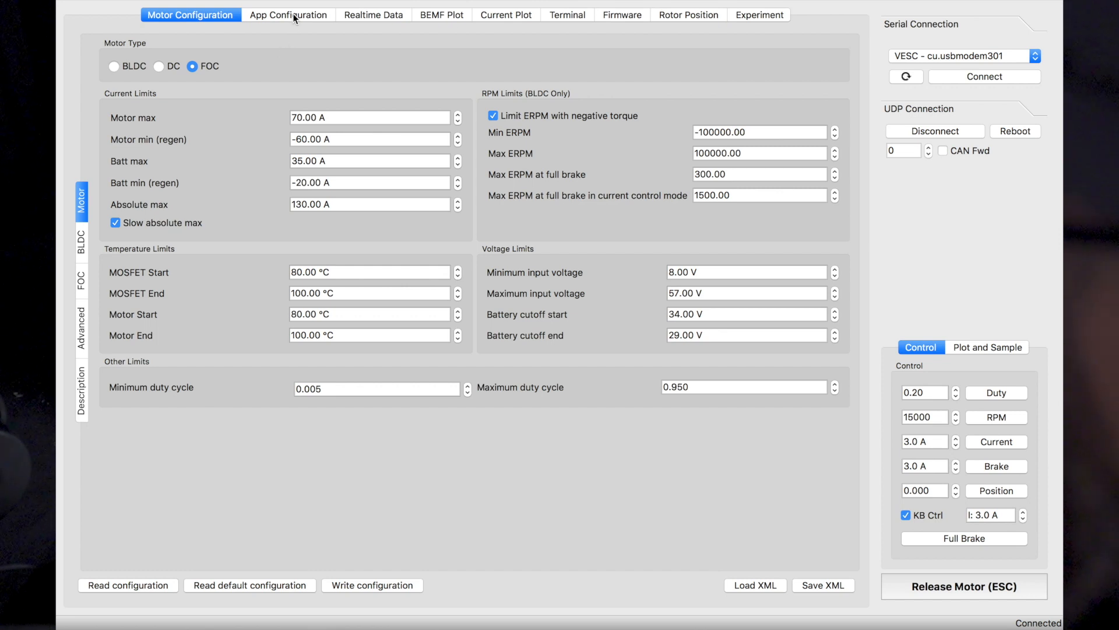
{"action": "left_click", "coordinate": [288, 14]}
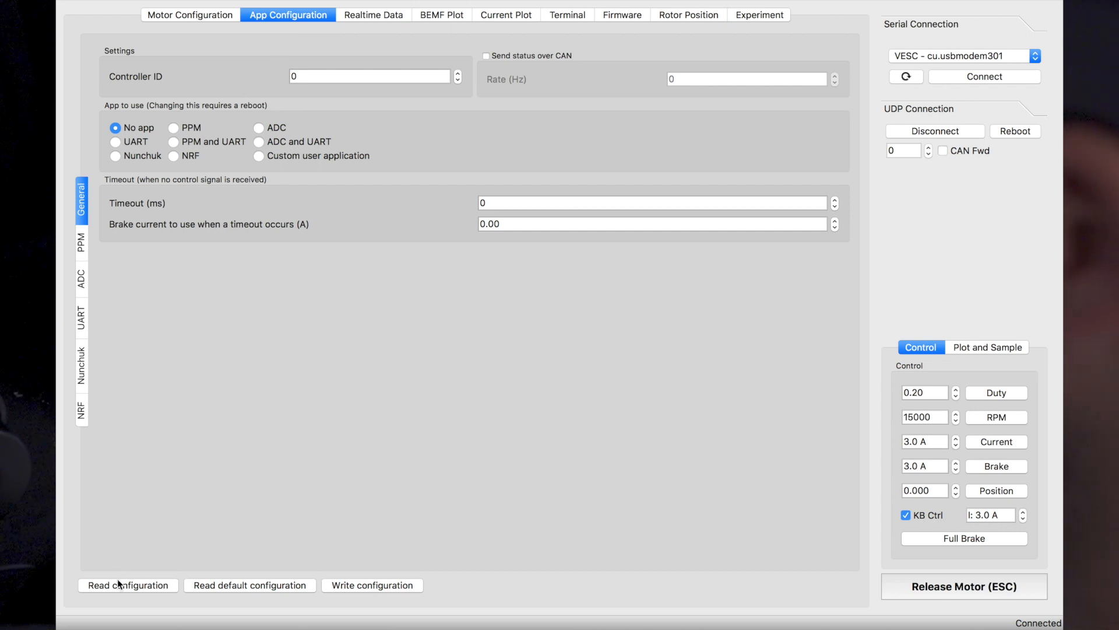
{"action": "left_click", "coordinate": [129, 584]}
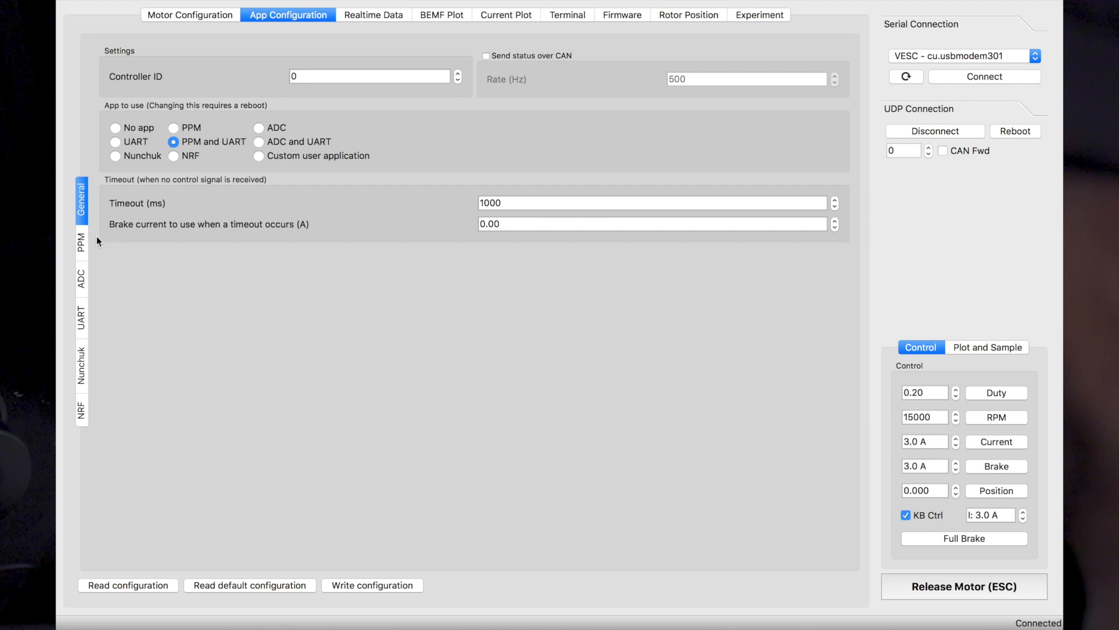
{"action": "mouse_move", "coordinate": [85, 250]}
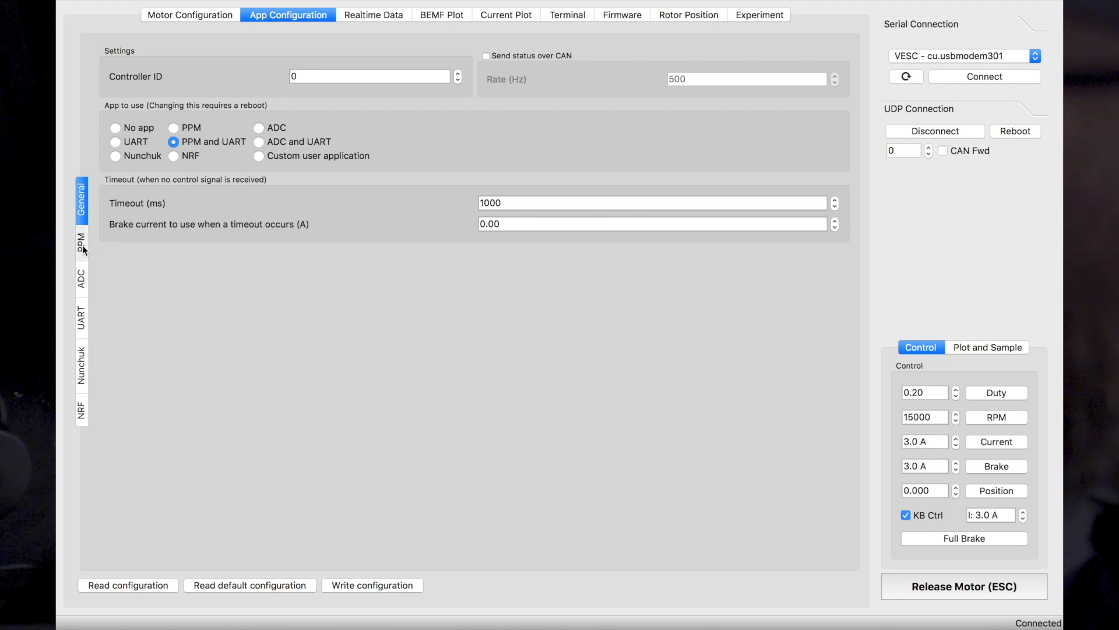
Set PPM control mode to Disabled with live pulsewidth display, and write to the VESC
{"action": "left_click", "coordinate": [82, 238]}
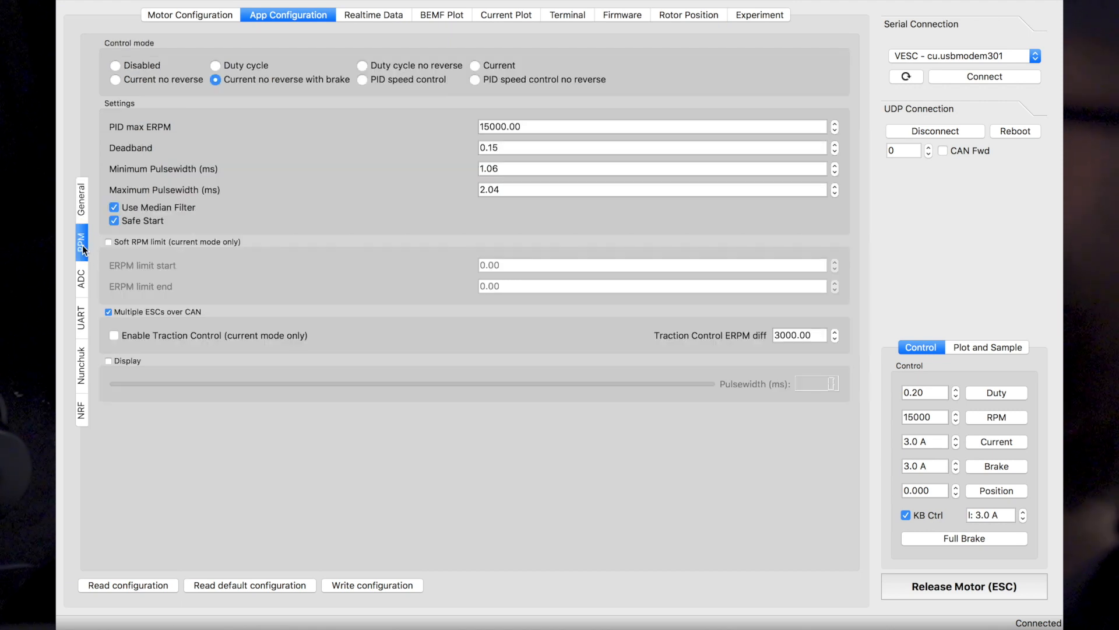
{"action": "mouse_move", "coordinate": [64, 236]}
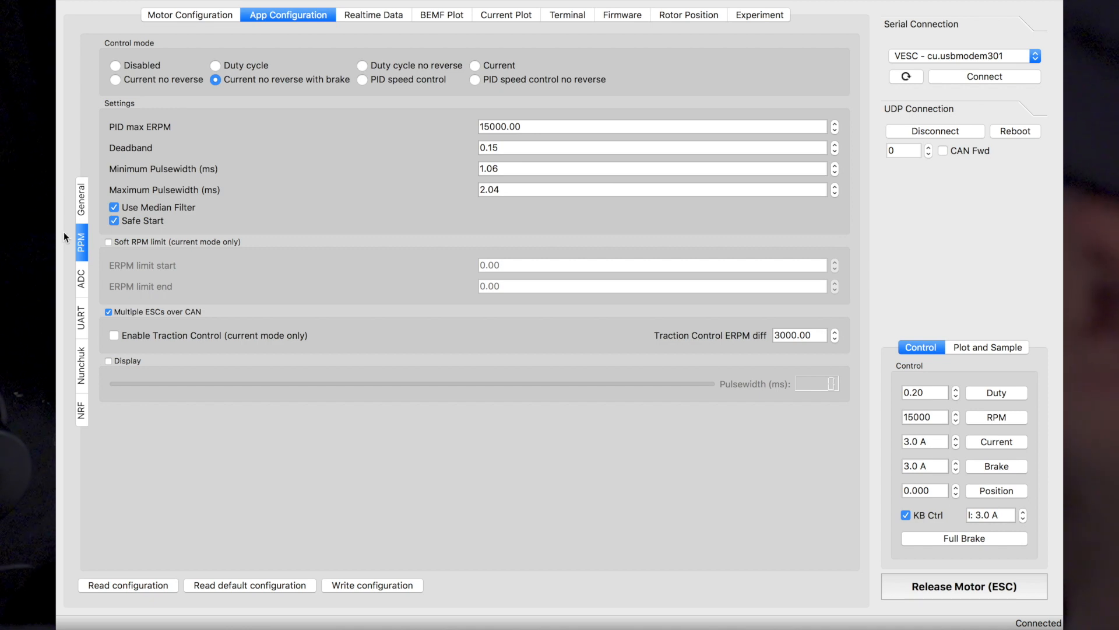
{"action": "left_click", "coordinate": [115, 65]}
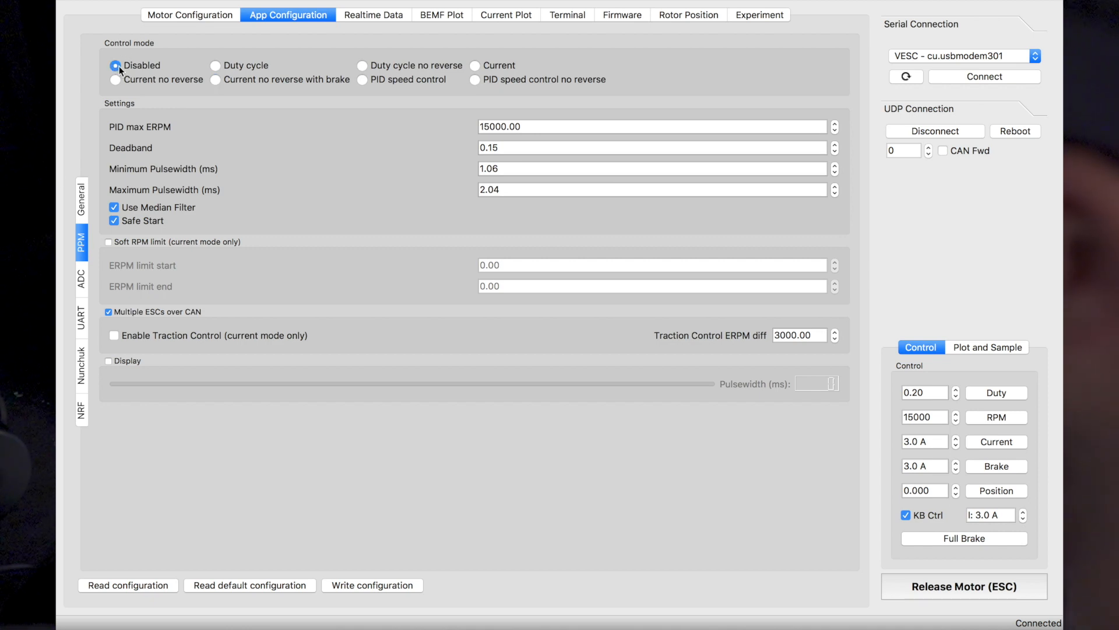
{"action": "left_click", "coordinate": [109, 360]}
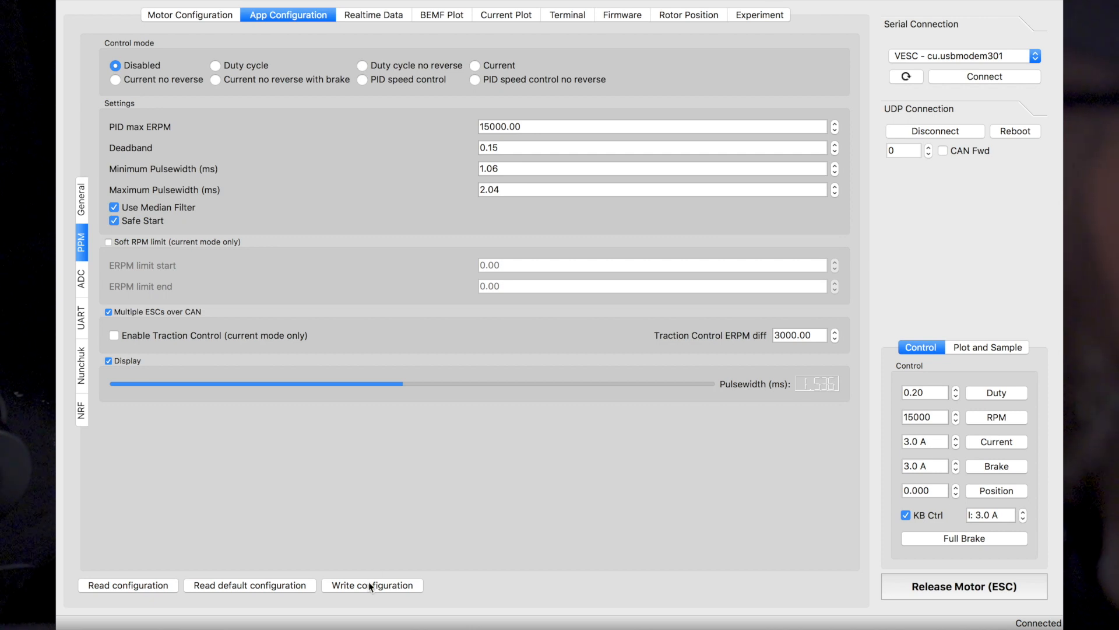
{"action": "left_click", "coordinate": [370, 584]}
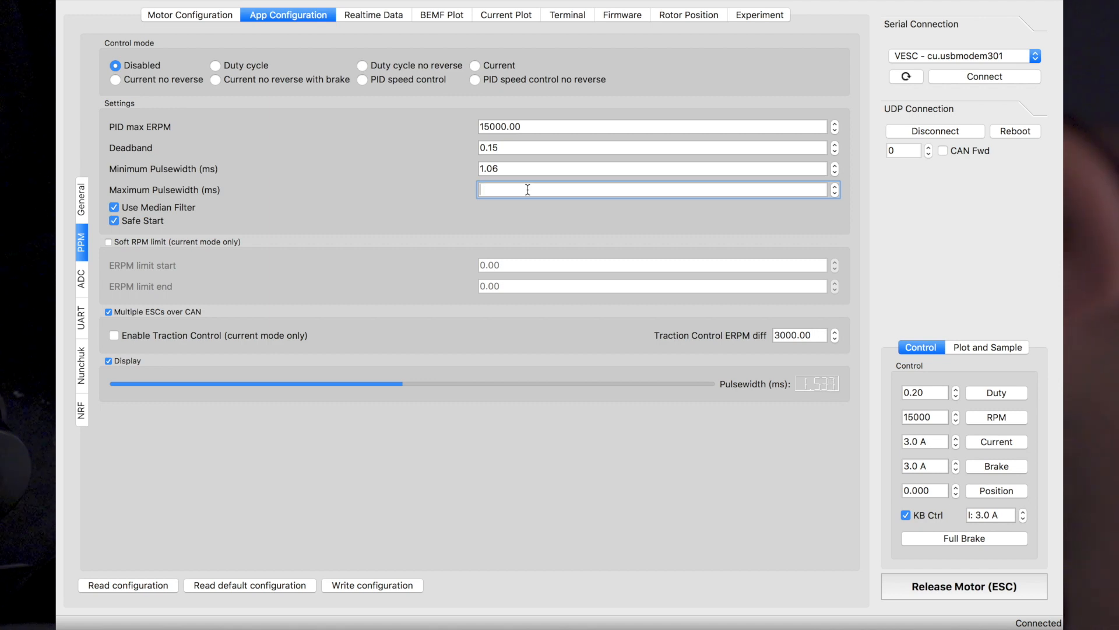
Set maximum pulsewidth to 1.91 ms and minimum pulsewidth to 1.1 ms
{"action": "type", "text": "1."}
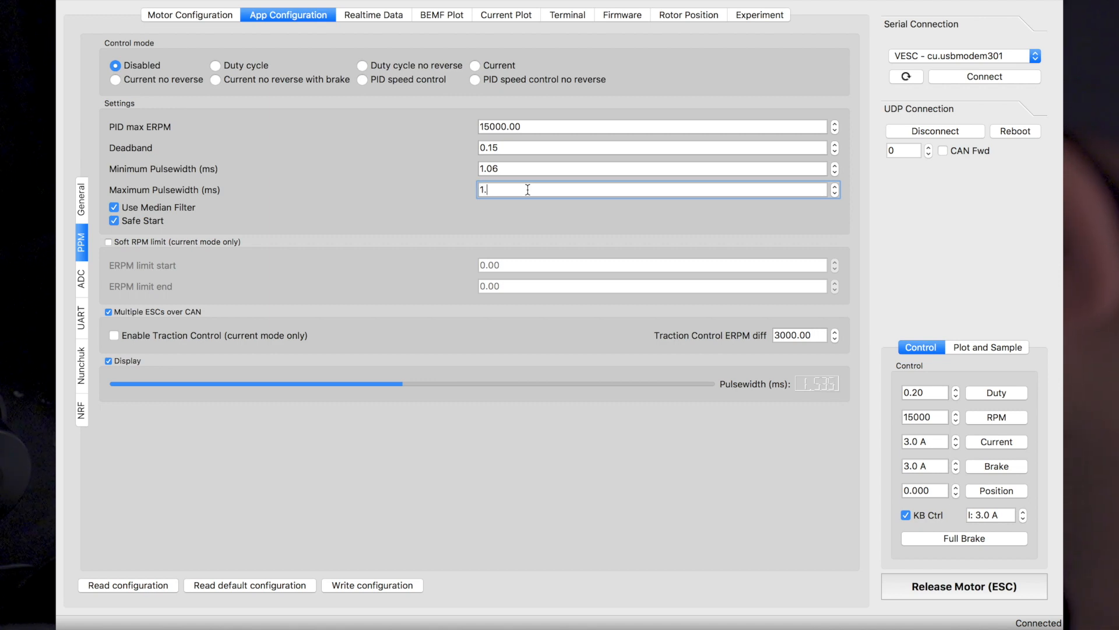
{"action": "type", "text": "9"}
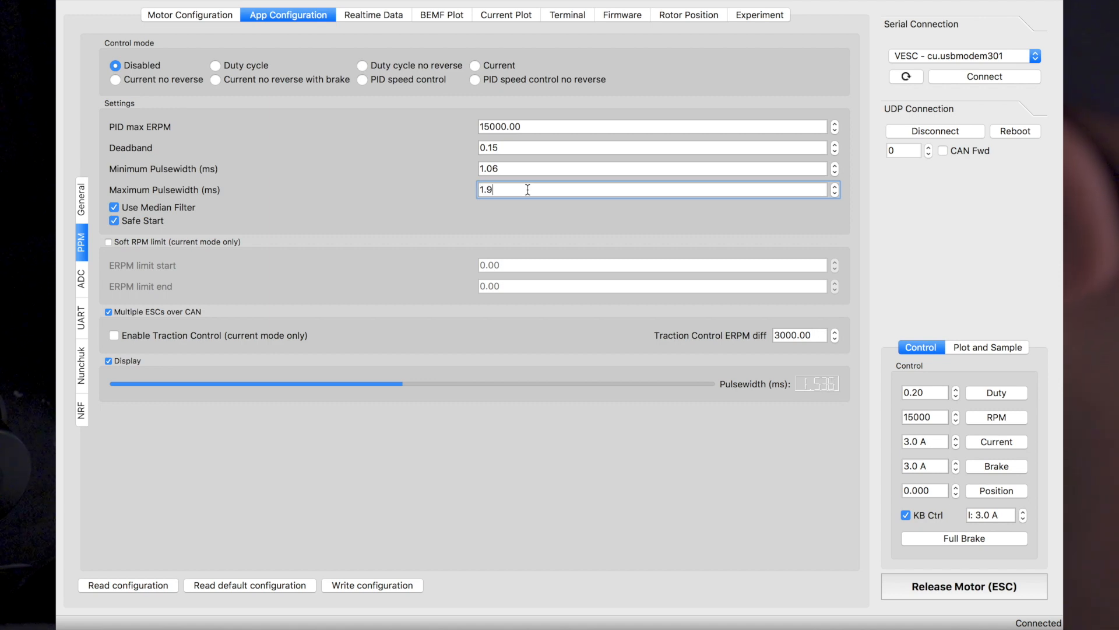
{"action": "type", "text": "1"}
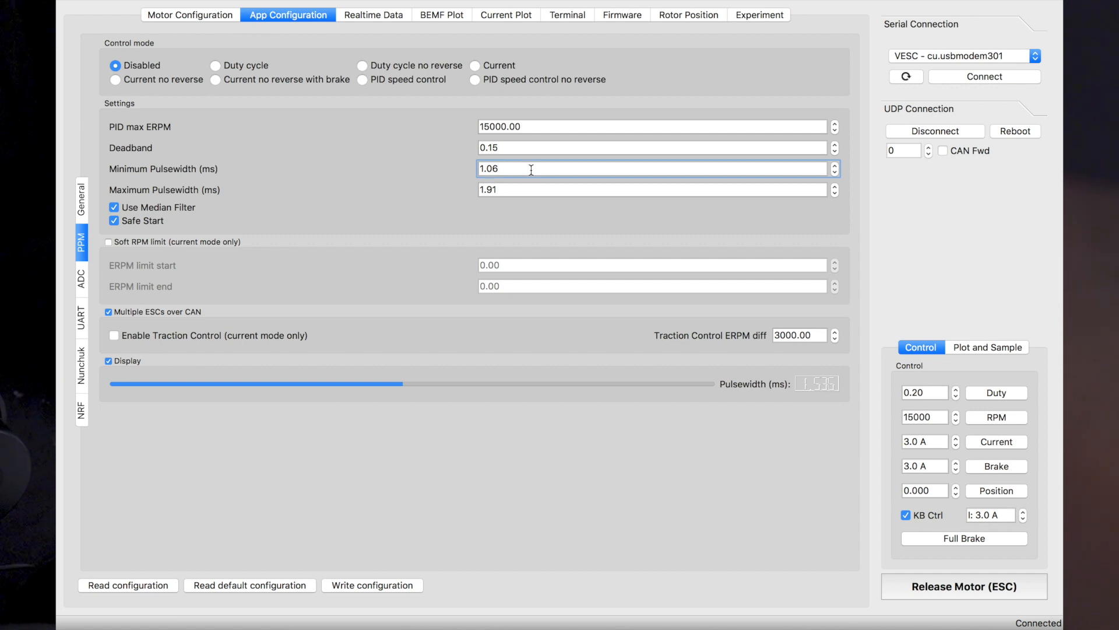
{"action": "type", "text": "1.1"}
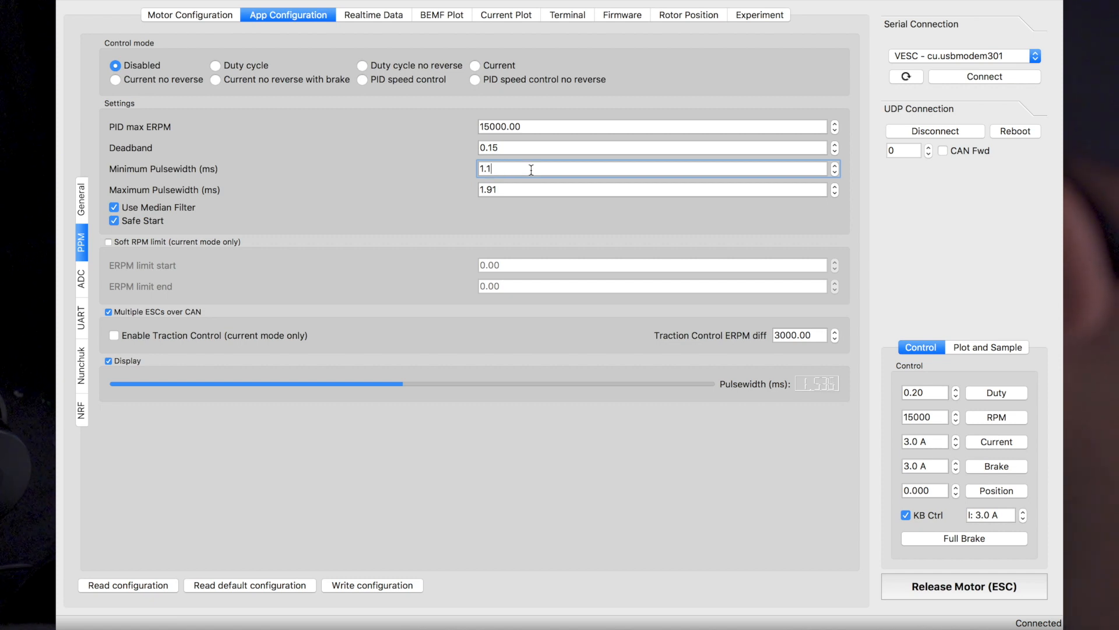